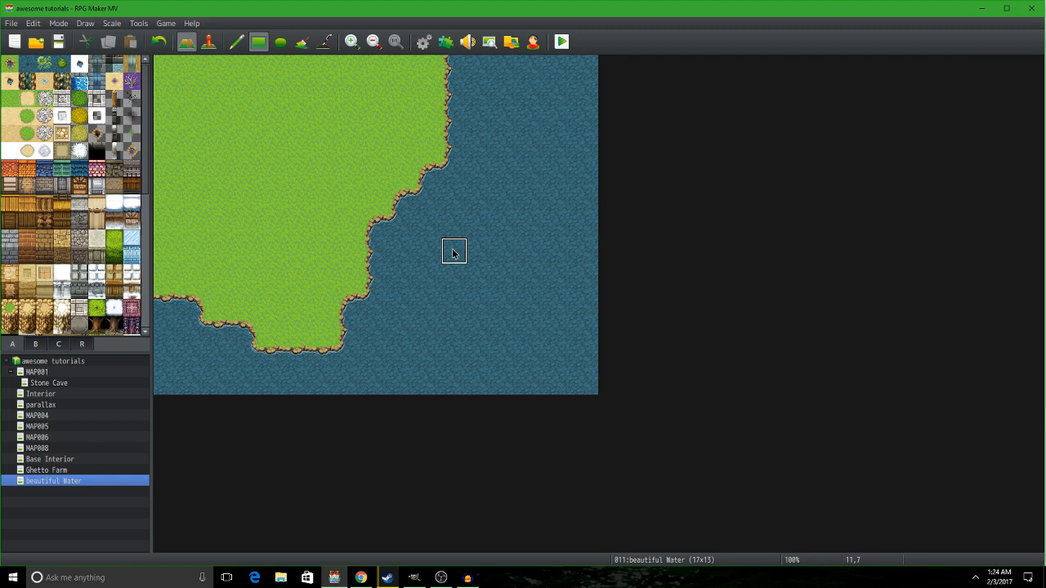
mouse_move(532, 277)
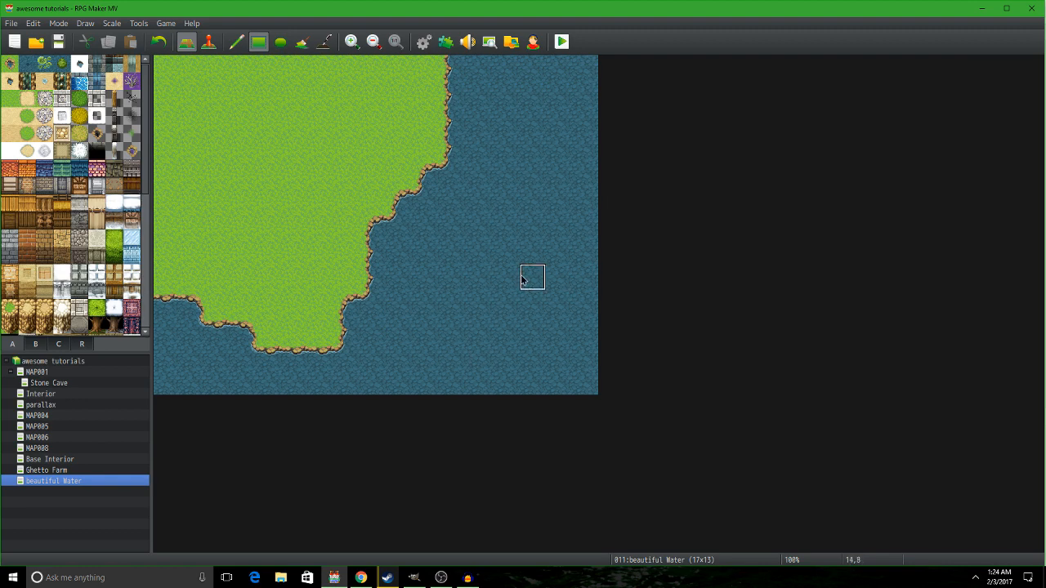
mouse_move(453, 356)
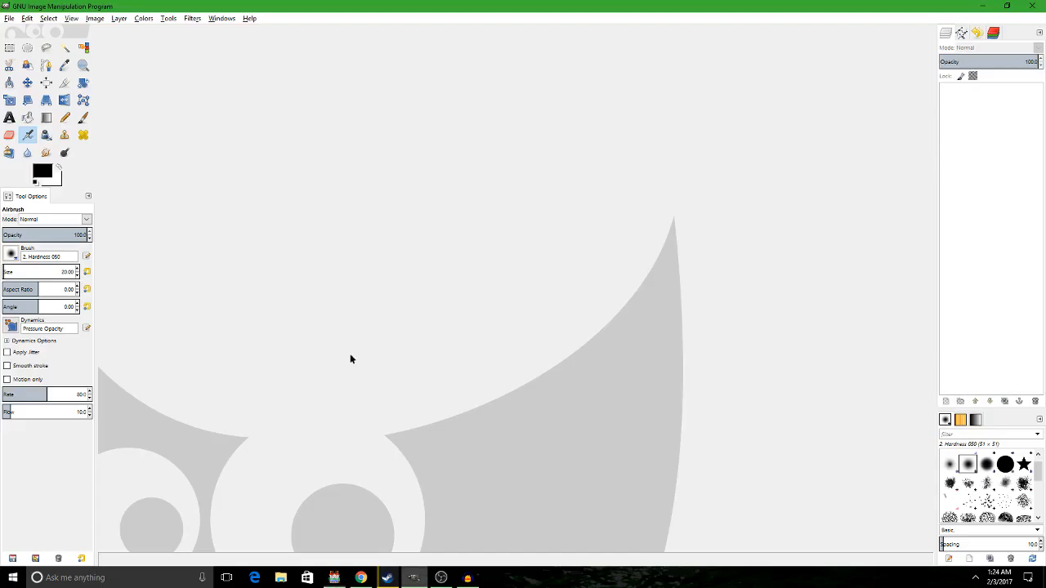
mouse_move(332, 89)
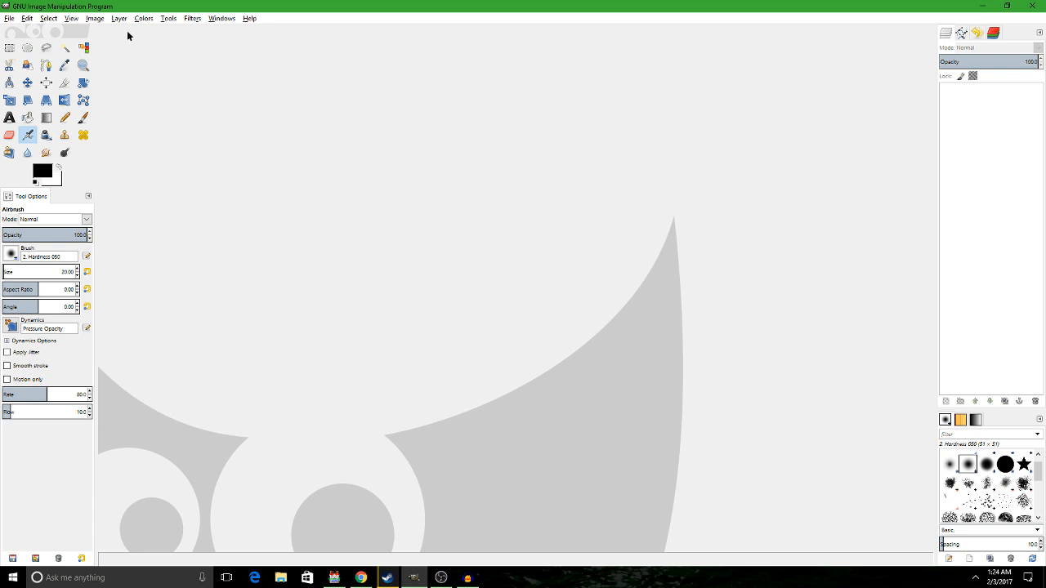
mouse_move(198, 25)
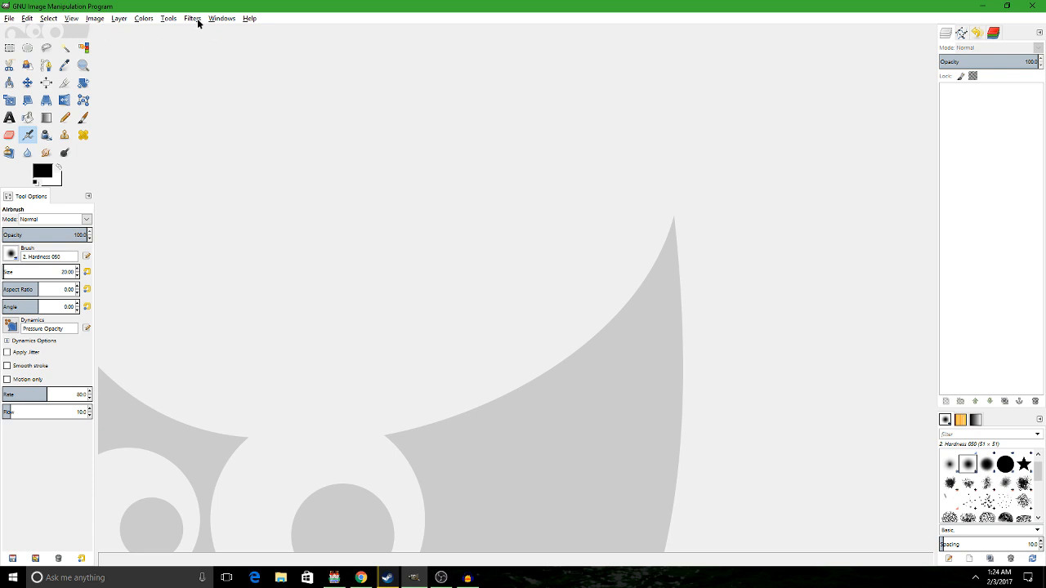
mouse_move(219, 18)
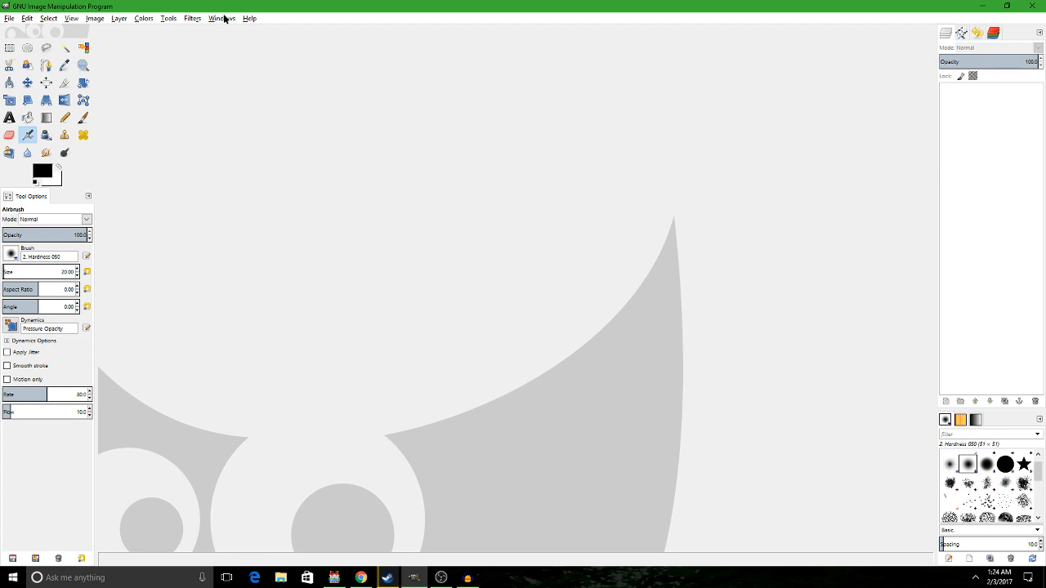
- Switch GIMP to single-window mode and open Outside_A1.png from the tilesets folder
click(221, 18)
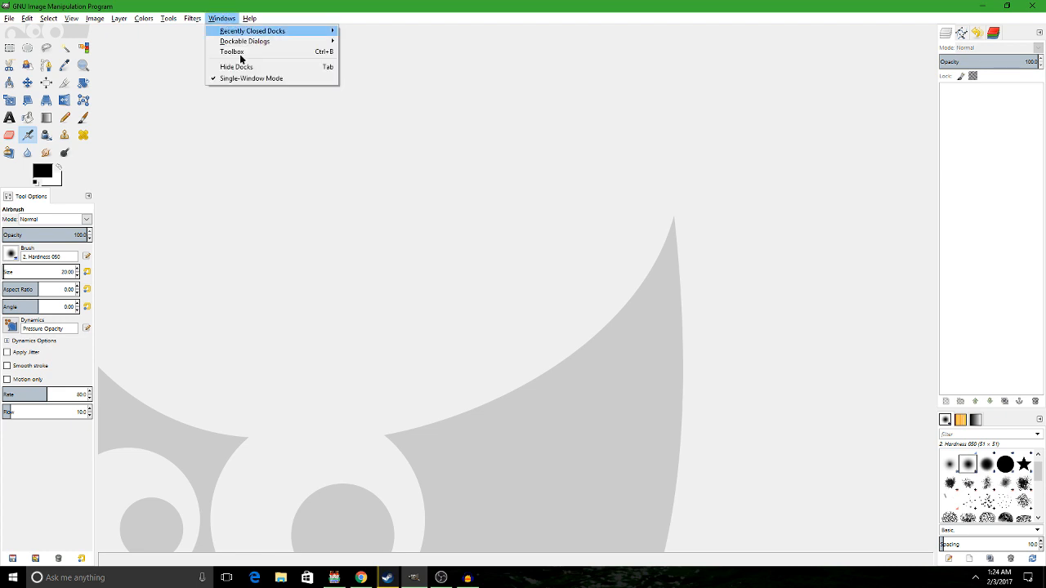
mouse_move(253, 79)
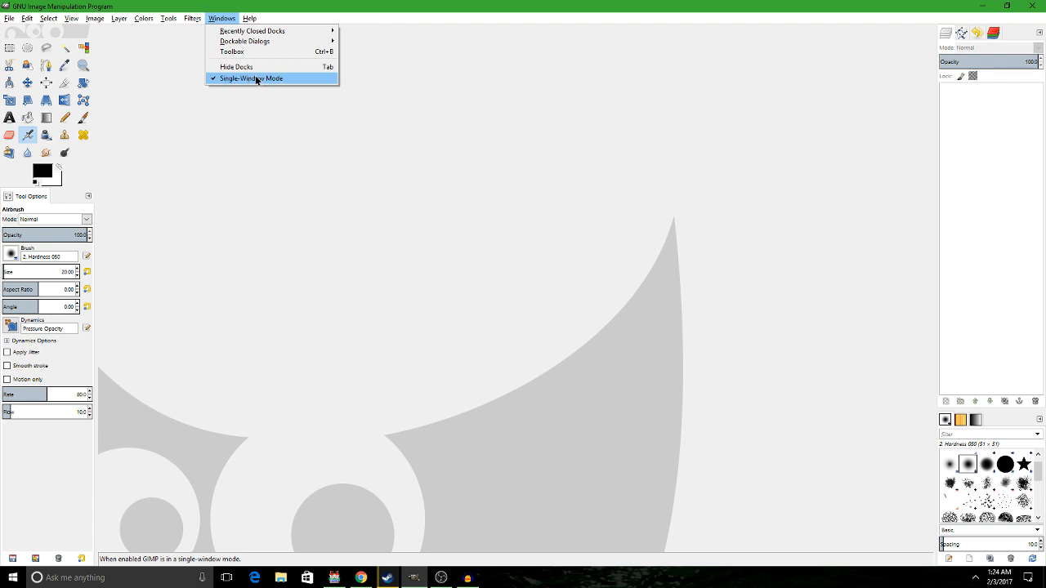
click(251, 77)
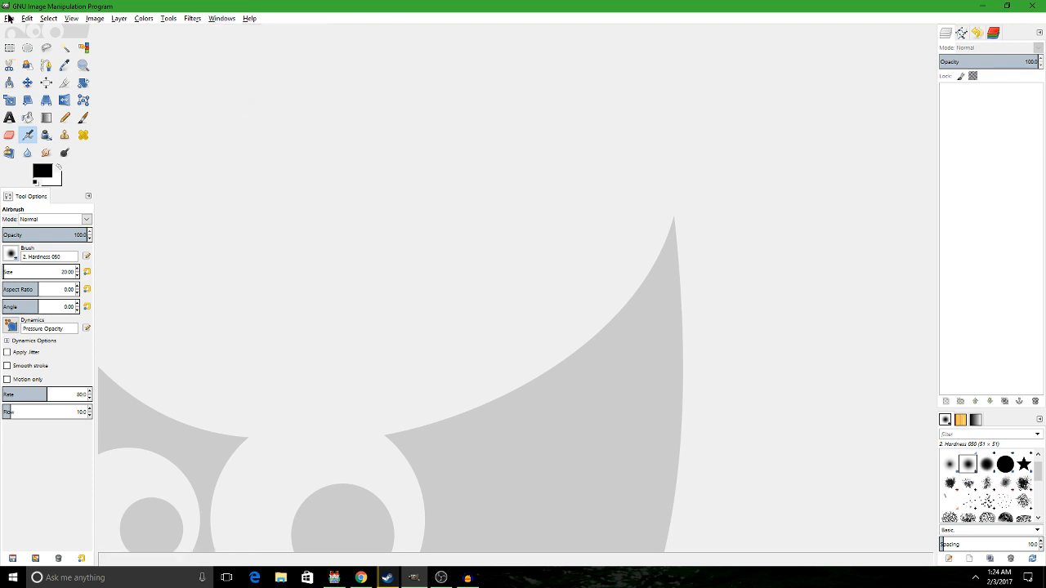
click(27, 18)
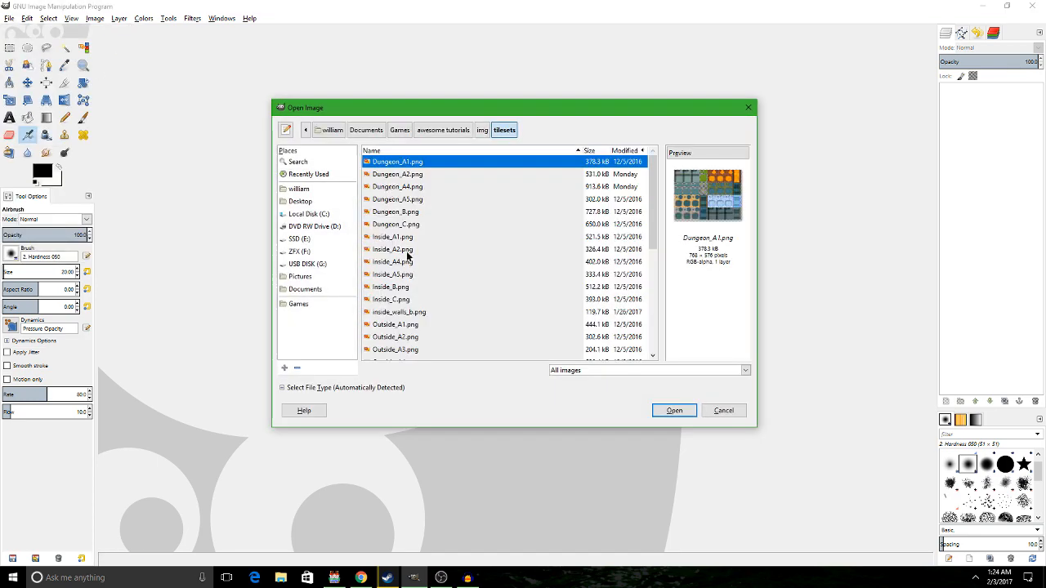
click(395, 337)
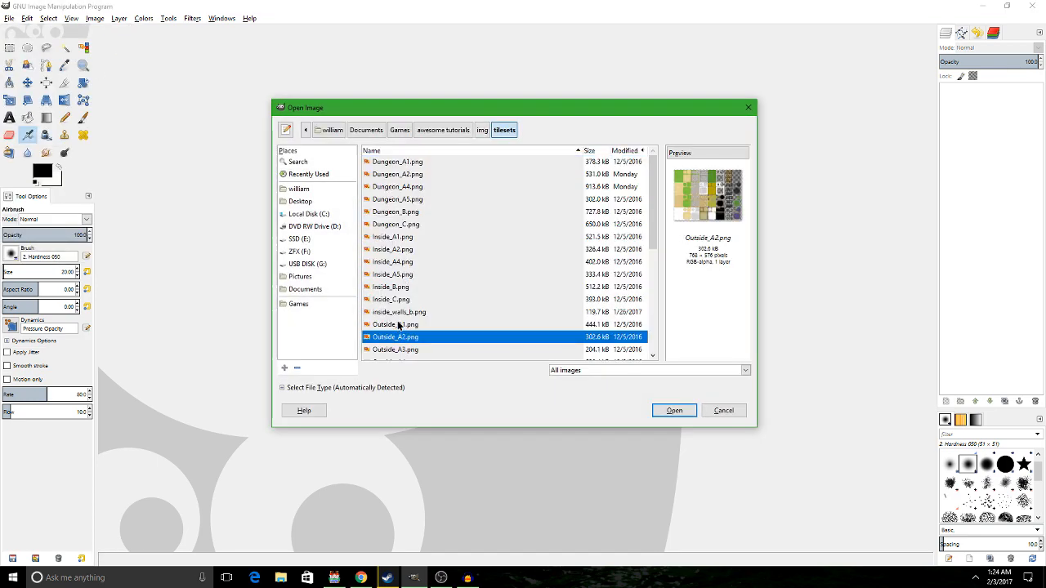
click(674, 410)
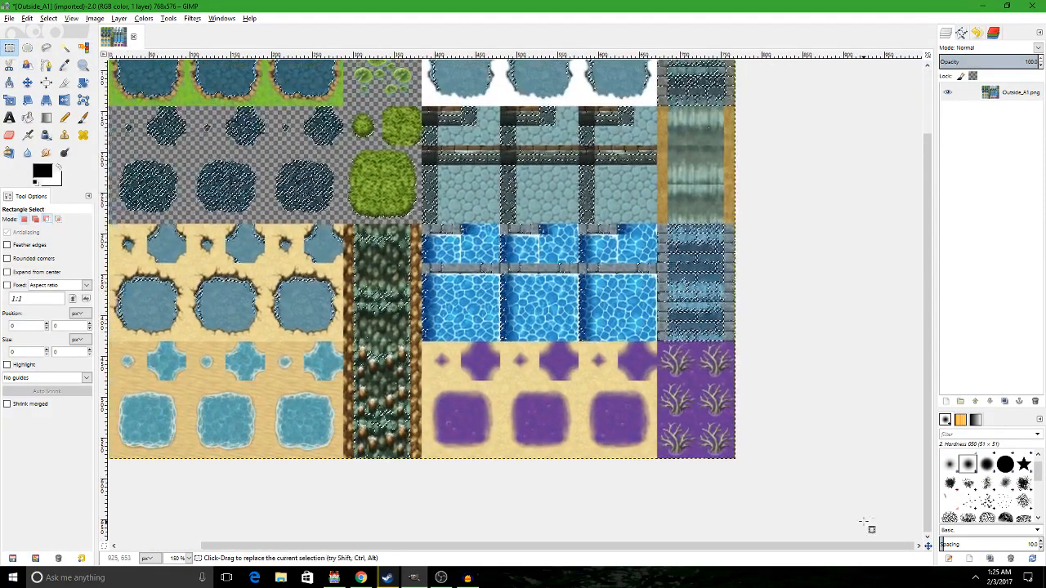
- Select the tileset's water area with a rectangle selection and delete it to transparency
drag(110, 110, 861, 519)
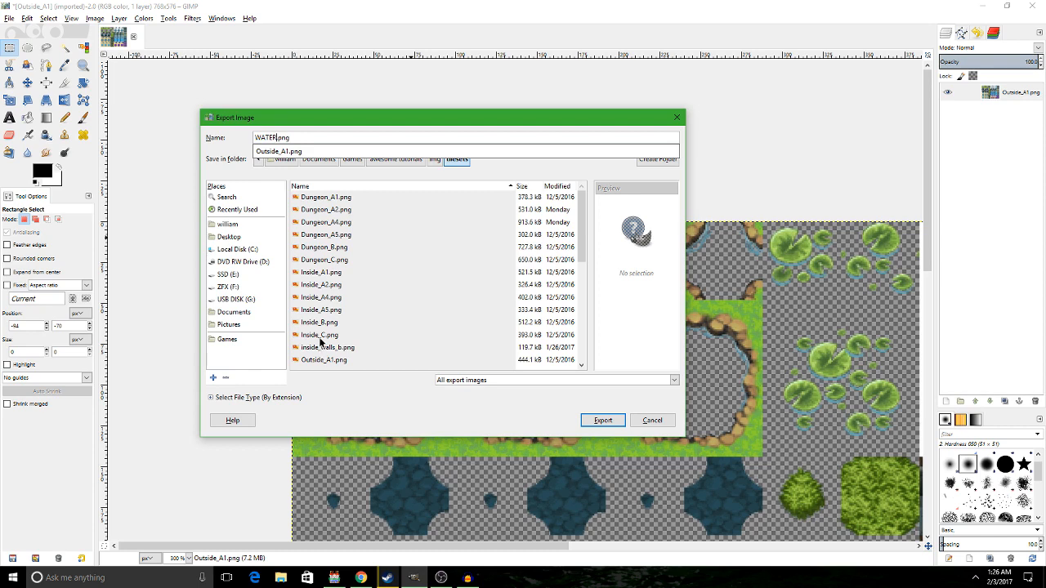
- Export the edited tileset over Outside_A1.png
click(325, 360)
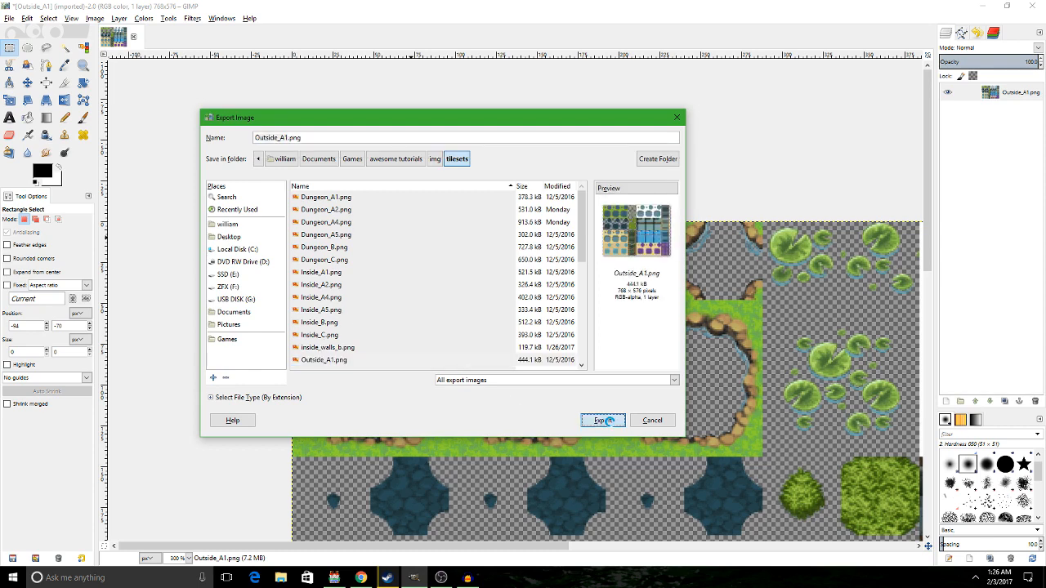
click(602, 420)
text(2)
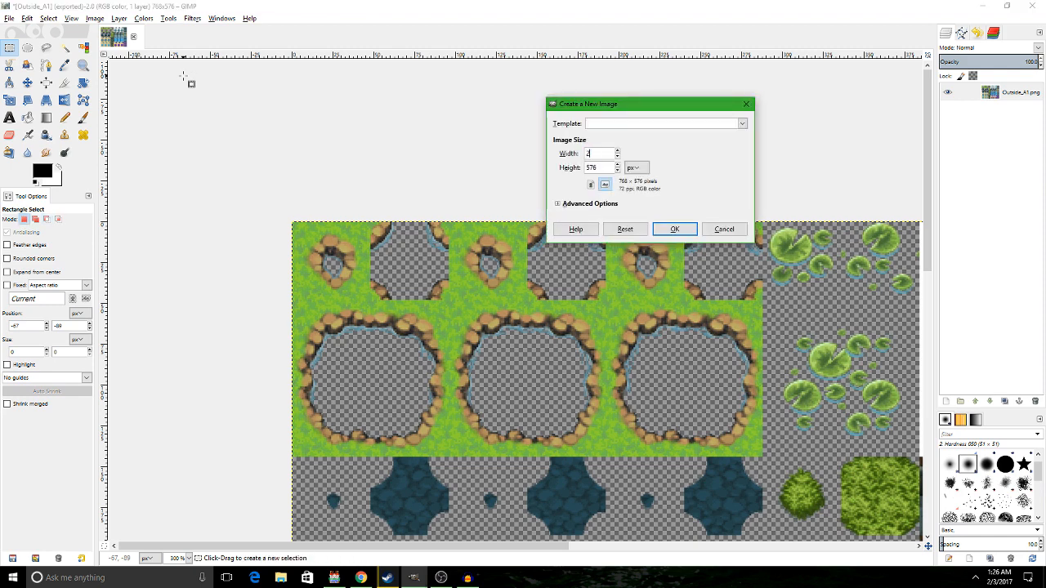
- Create a 256×256 image and pattern-fill its background with Sky
click(674, 229)
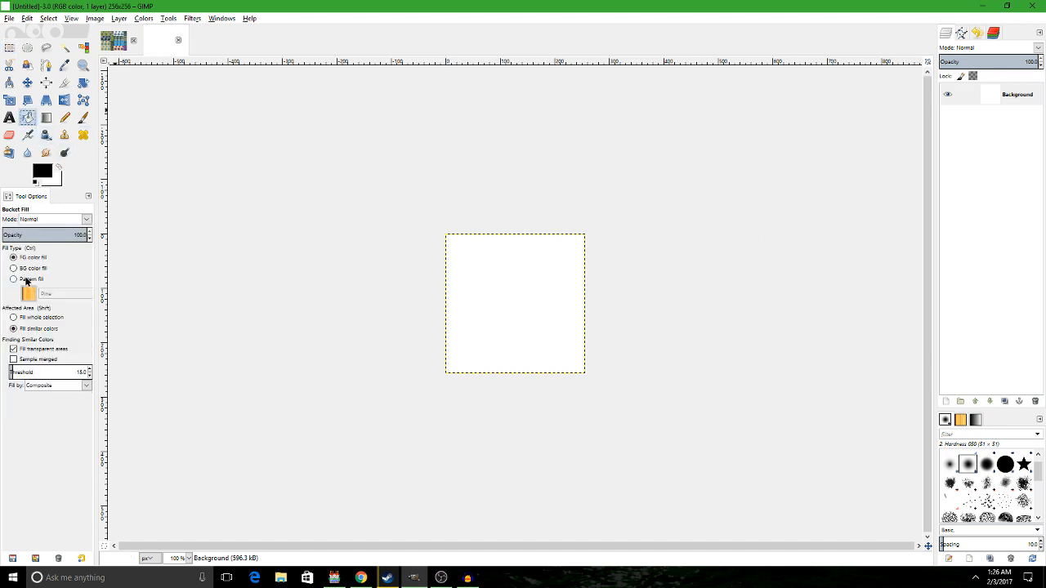
click(13, 278)
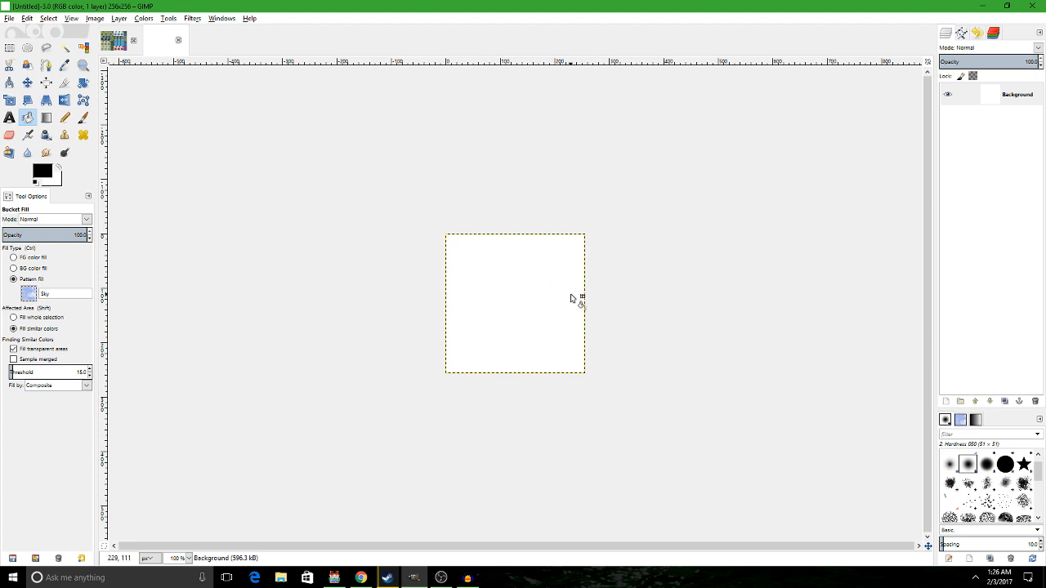
click(515, 307)
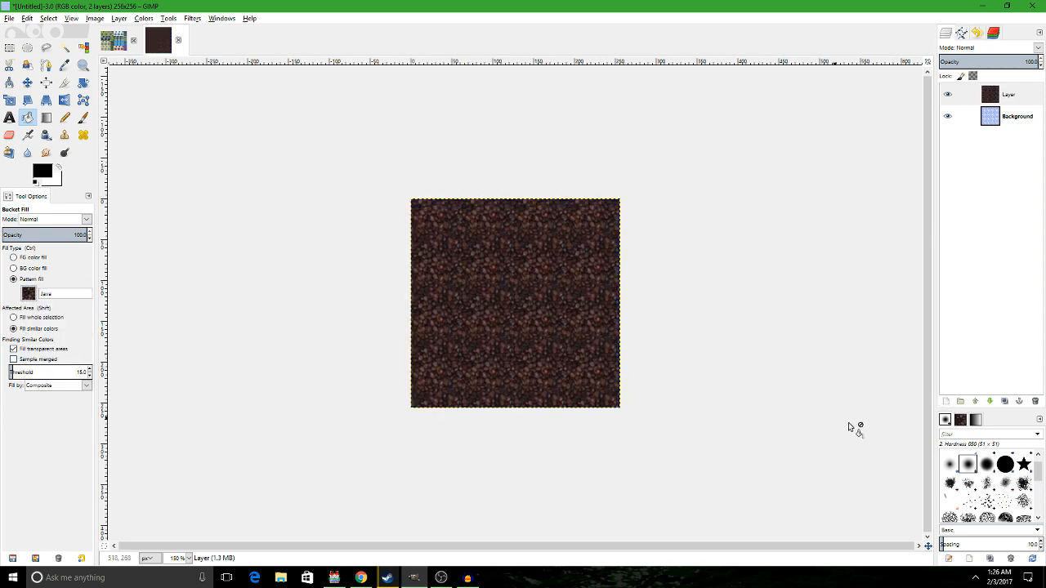
- Add a transparent Pool Bottom layer and set its blend mode to Multiply
click(118, 18)
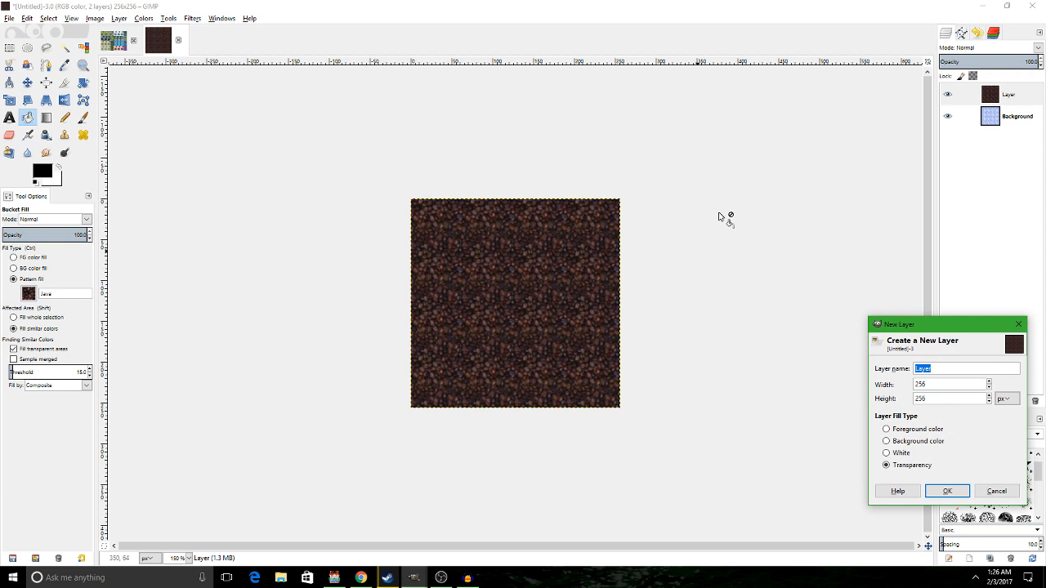
click(946, 490)
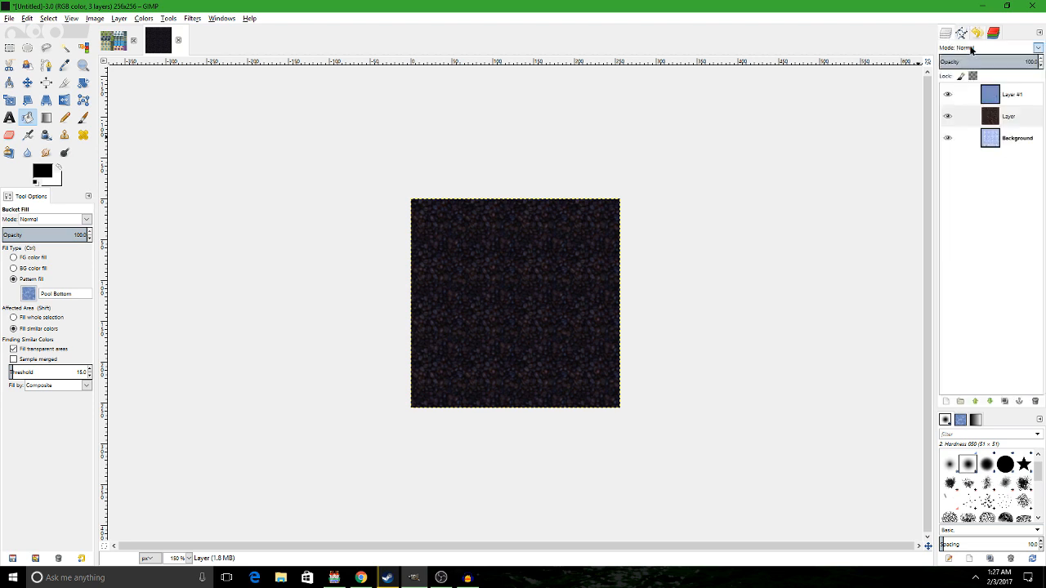
click(988, 48)
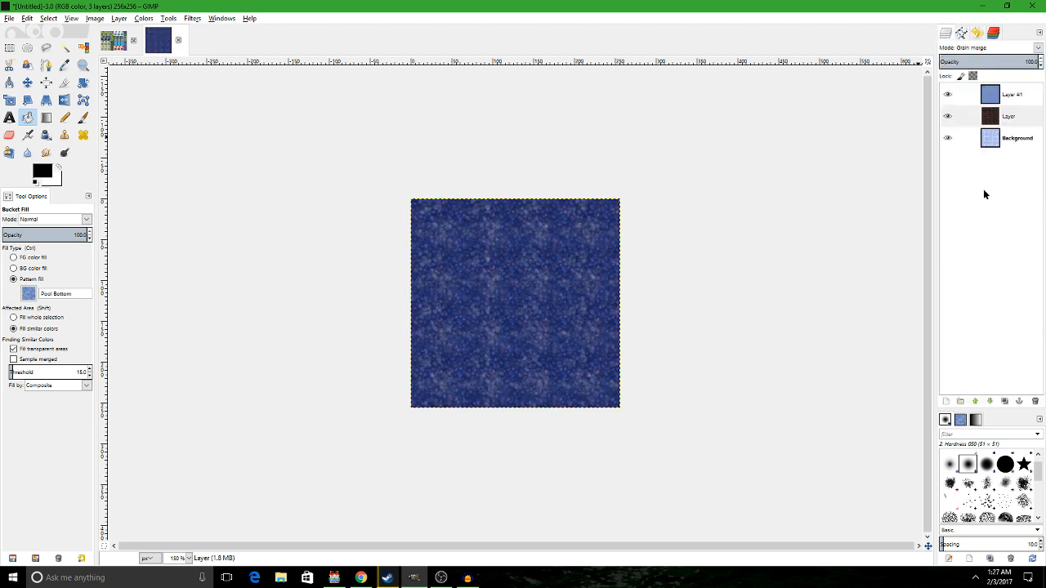
- Merge visible layers, clipped to image, into one water texture
right_click(1011, 94)
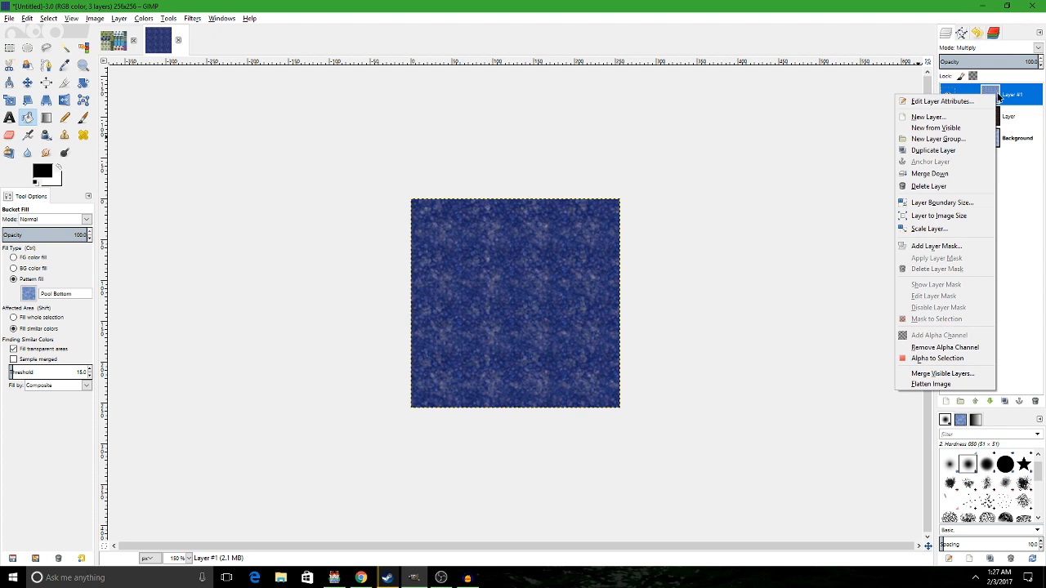
click(942, 373)
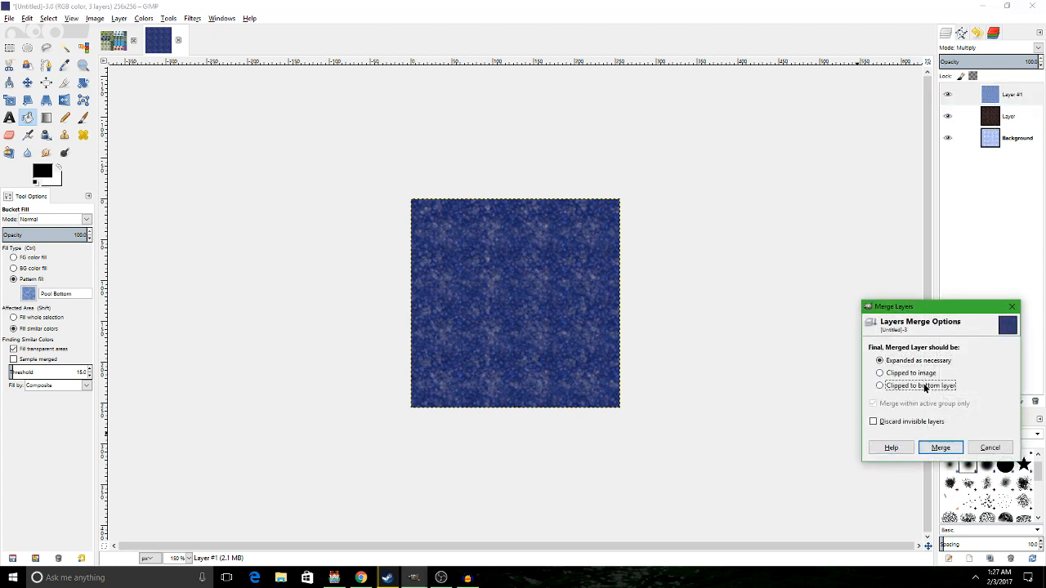
click(879, 372)
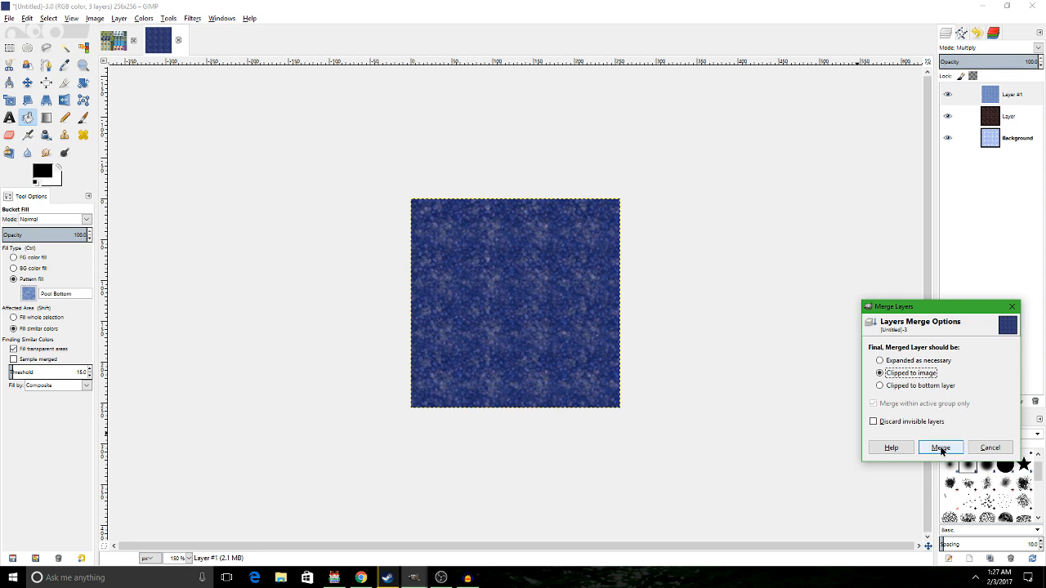
click(939, 447)
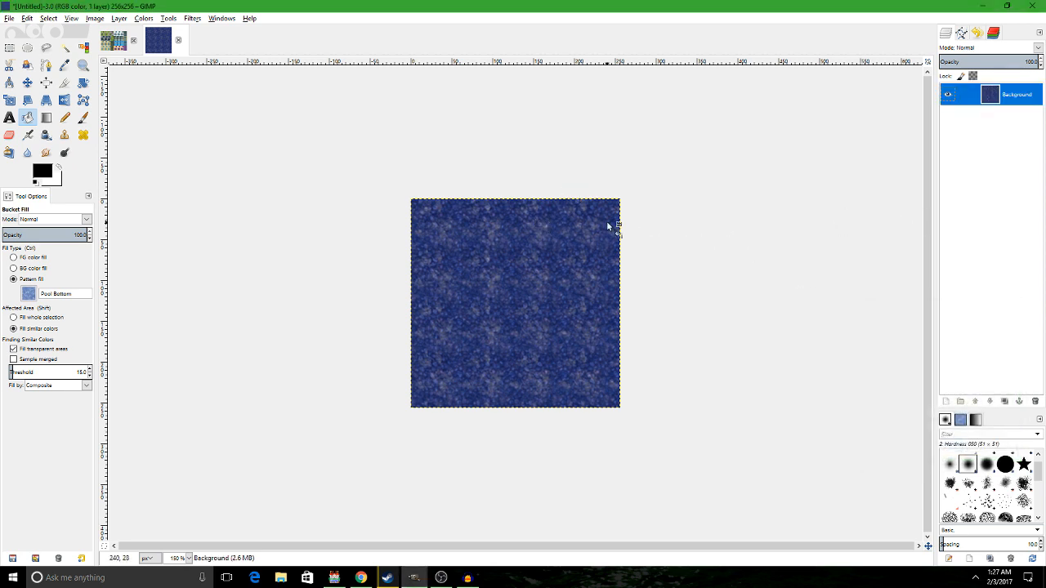
- Apply Filters > Map > Make Seamless to the water texture
right_click(608, 227)
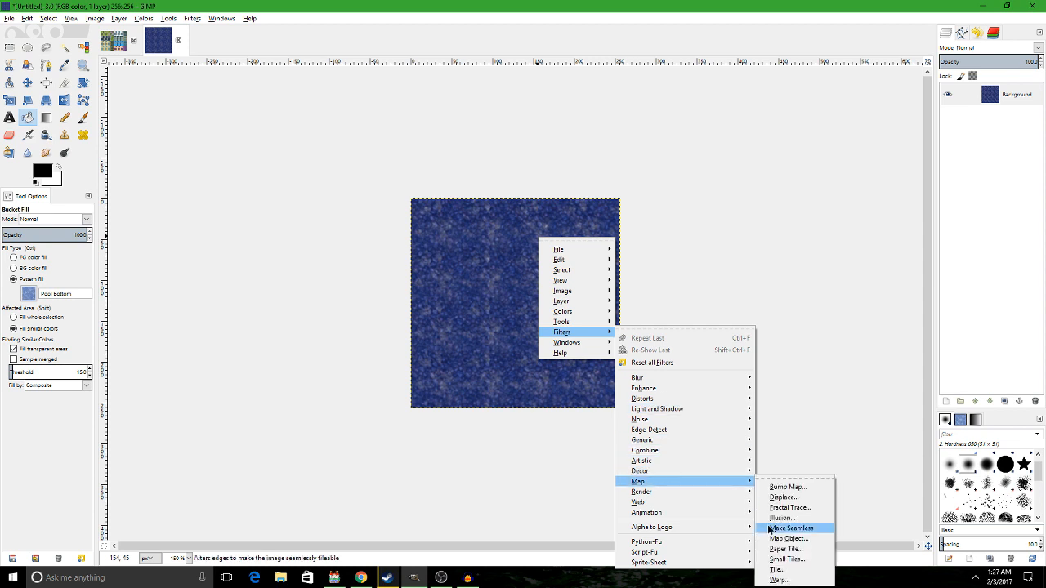
click(790, 528)
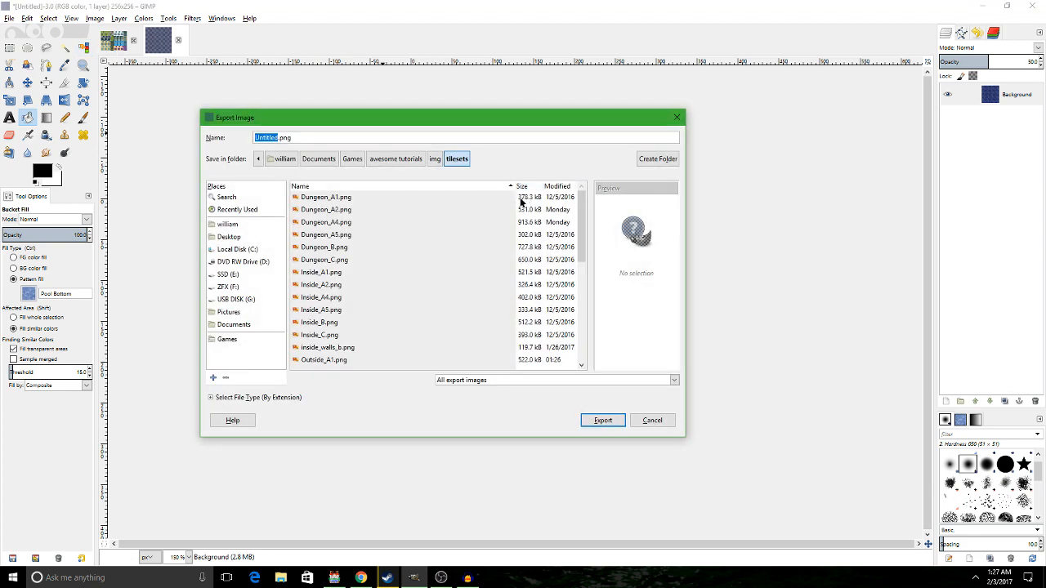
- Export the texture as PARALLAX_WATER.png into the pictures folder
click(435, 158)
text(PARALLAX_WATER)
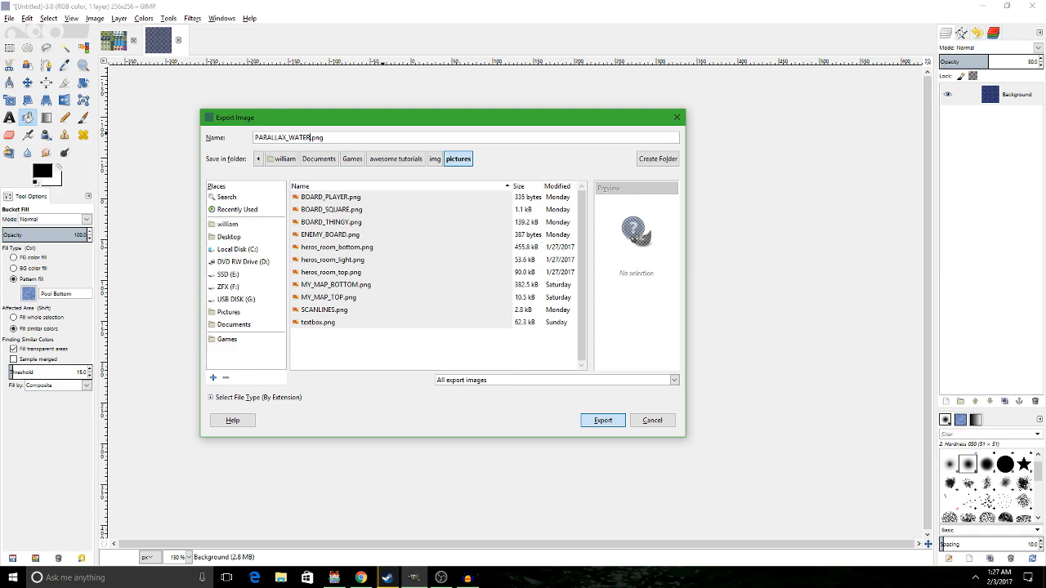
click(603, 420)
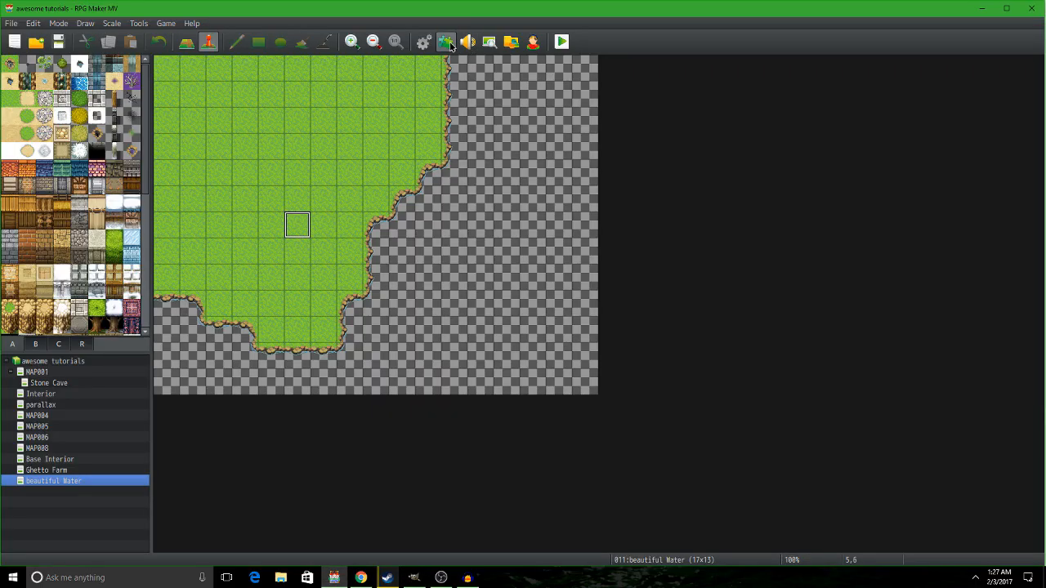
- Open the Plugin Manager and confirm upp_parallaxPro is ON
click(445, 41)
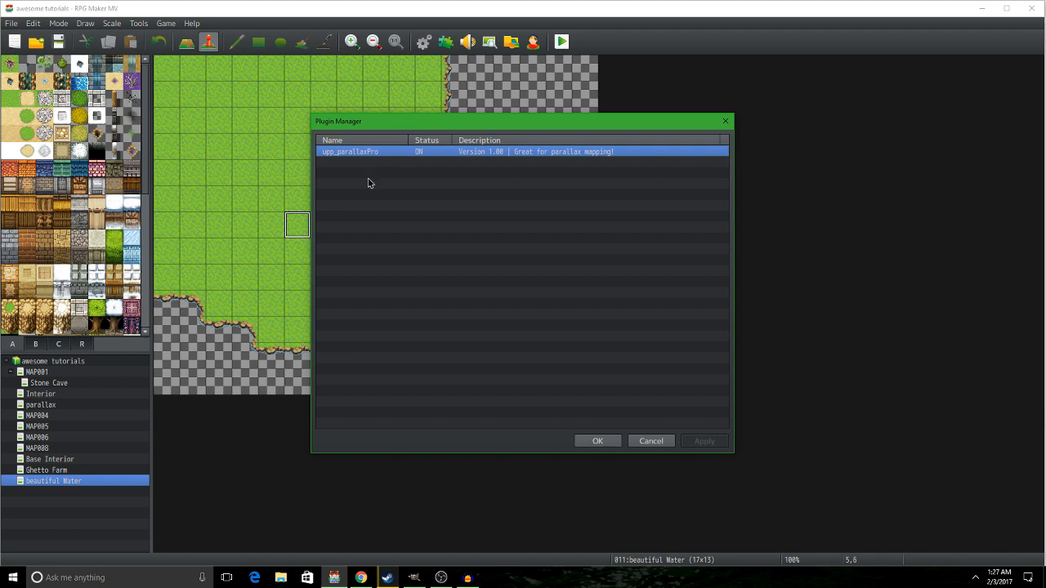
mouse_move(367, 183)
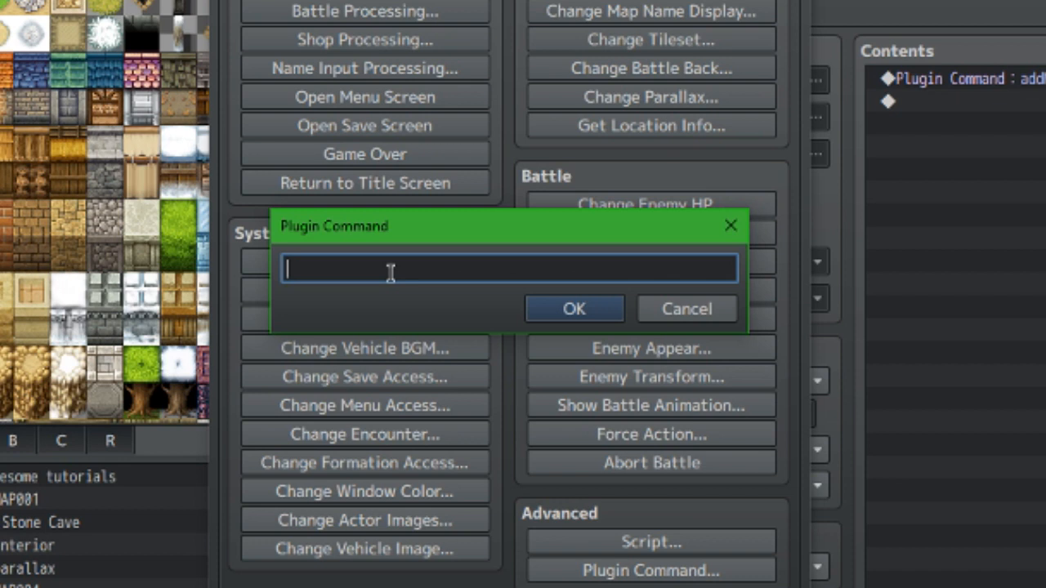
- Enter plugin command 'addMapParallax 0 0 0 1 1 1 1 PARALLAX_WATER 0' and confirm it
text(addM)
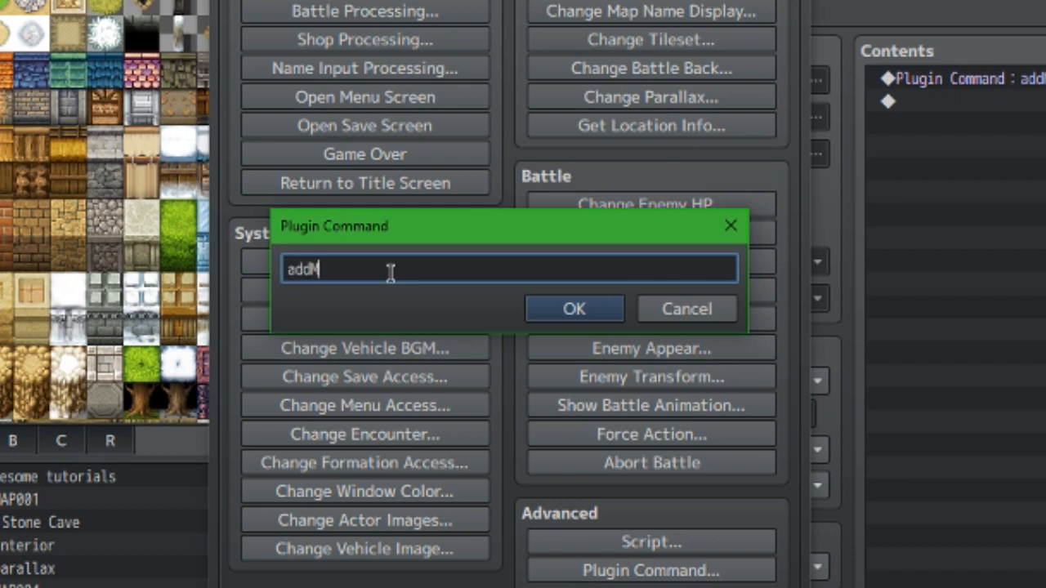
text(apParallax)
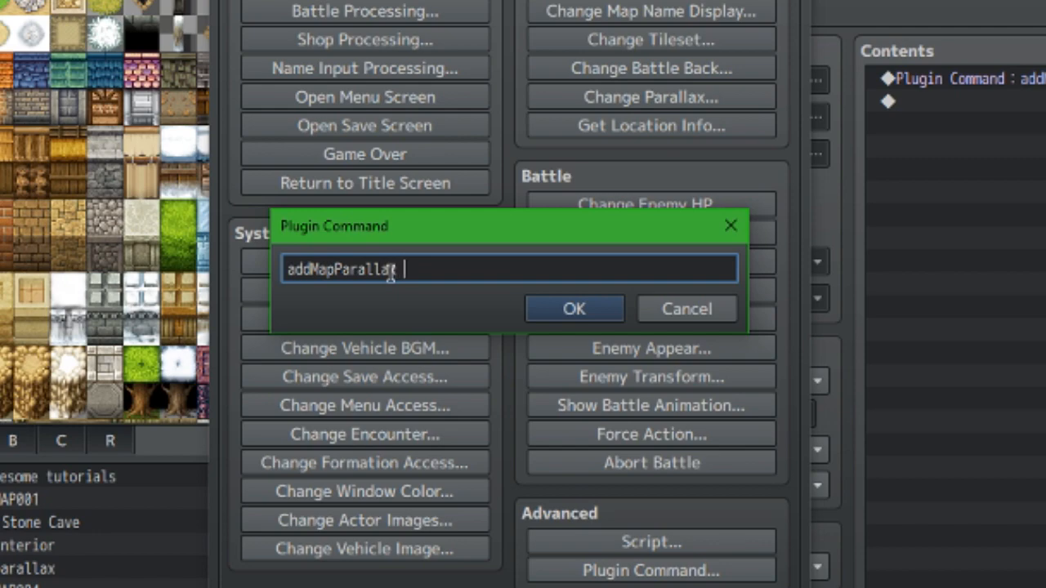
text(0)
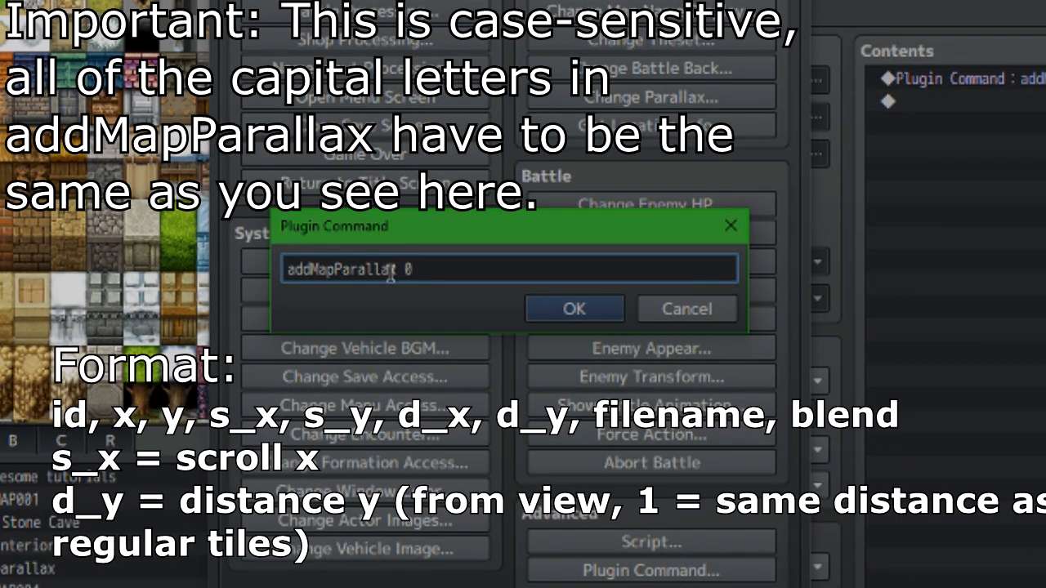
text(0 0)
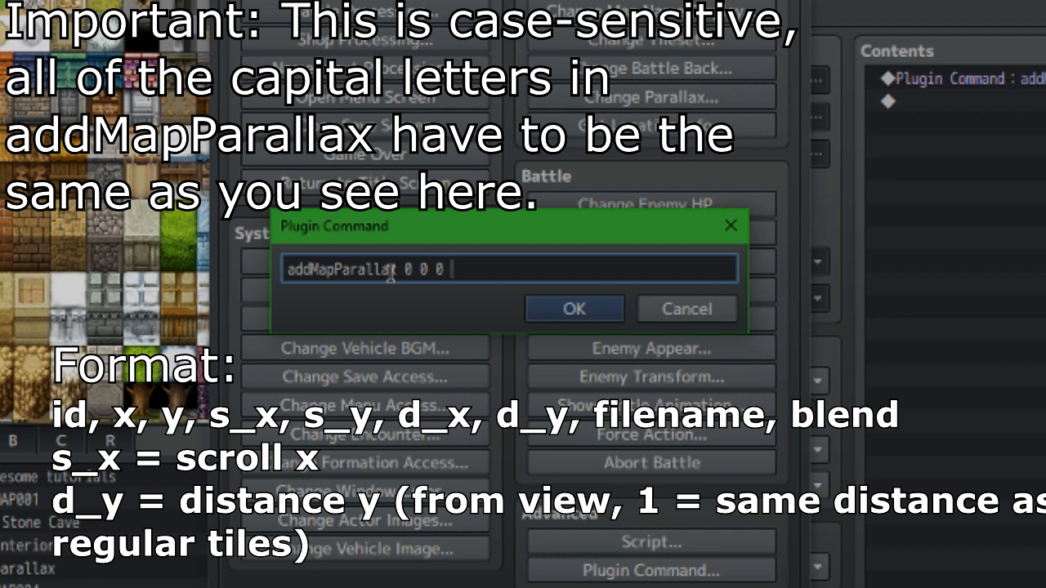
text(1)
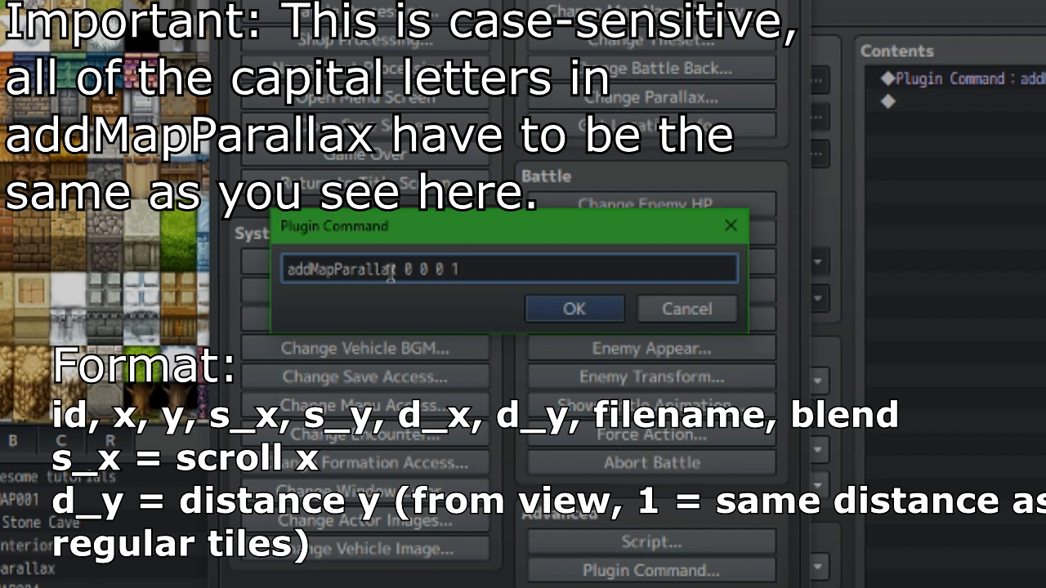
text(1 1 1 PARALLAX)
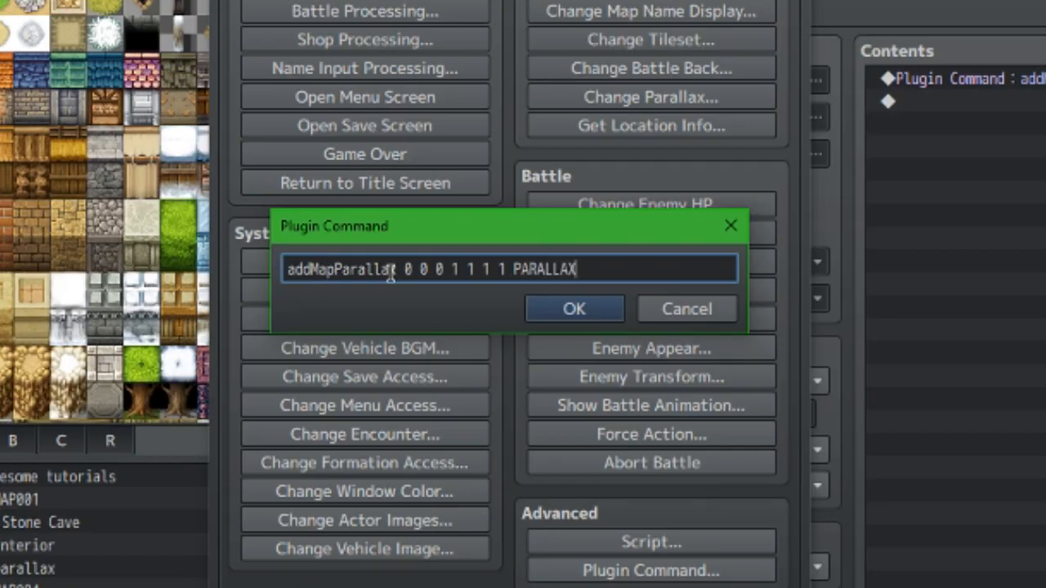
text(_WATER)
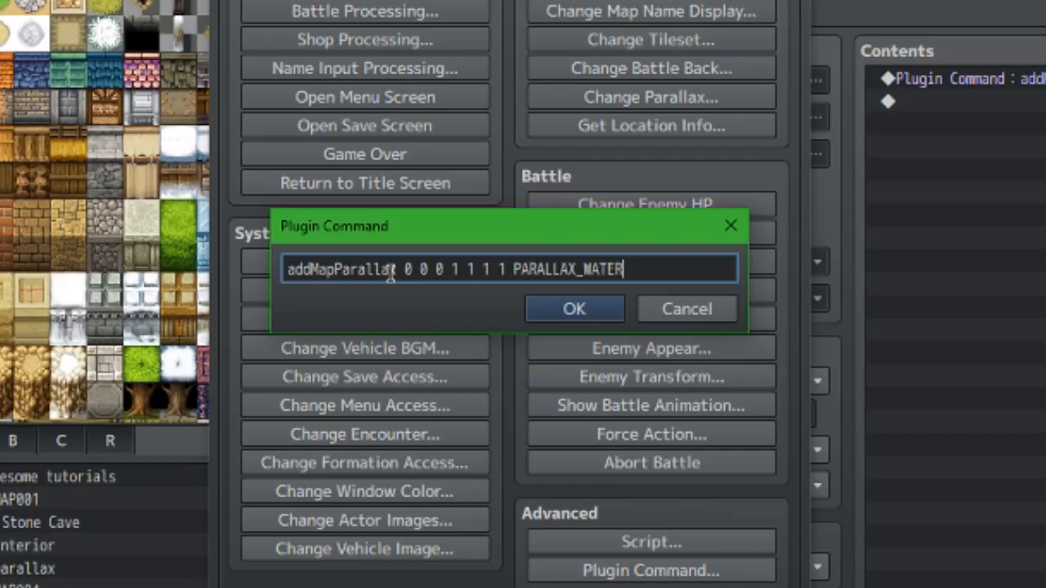
text(0)
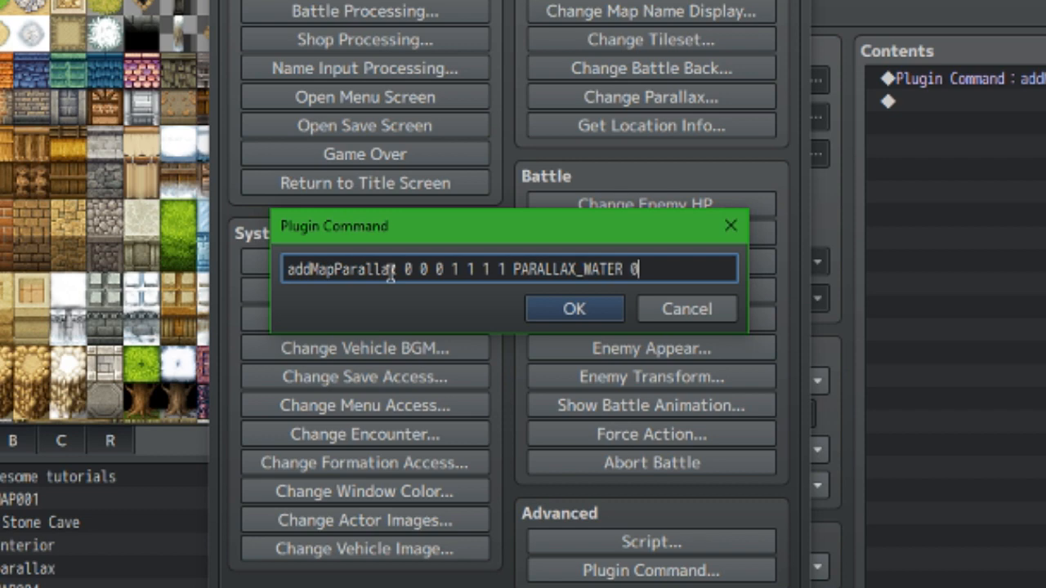
click(573, 309)
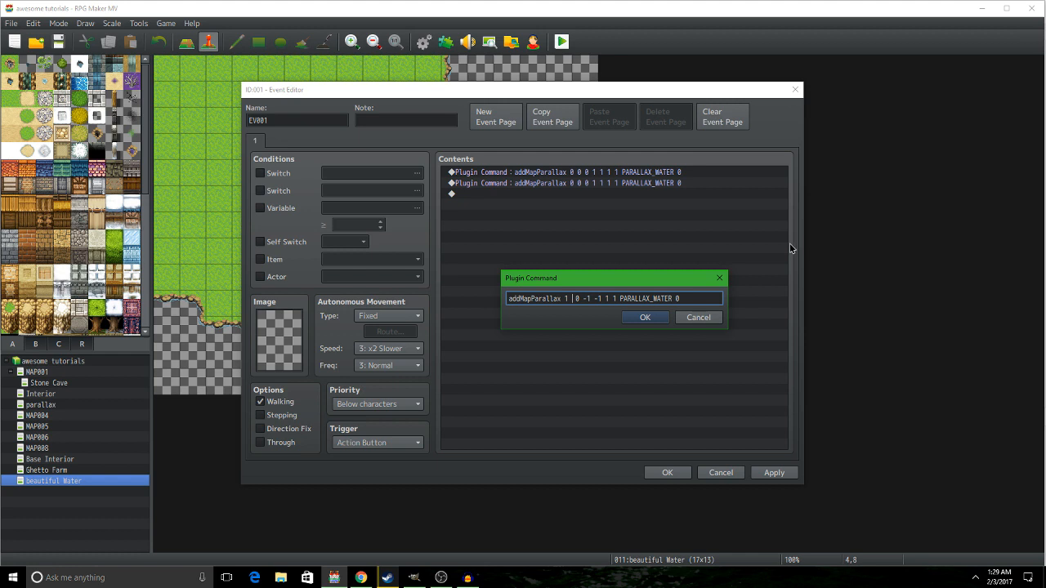
- Edit the copied command to 'addMapParallax 1 45 45 -1 -1 1 1 PARALLAX_WATER 0' and confirm the event
text(45 45)
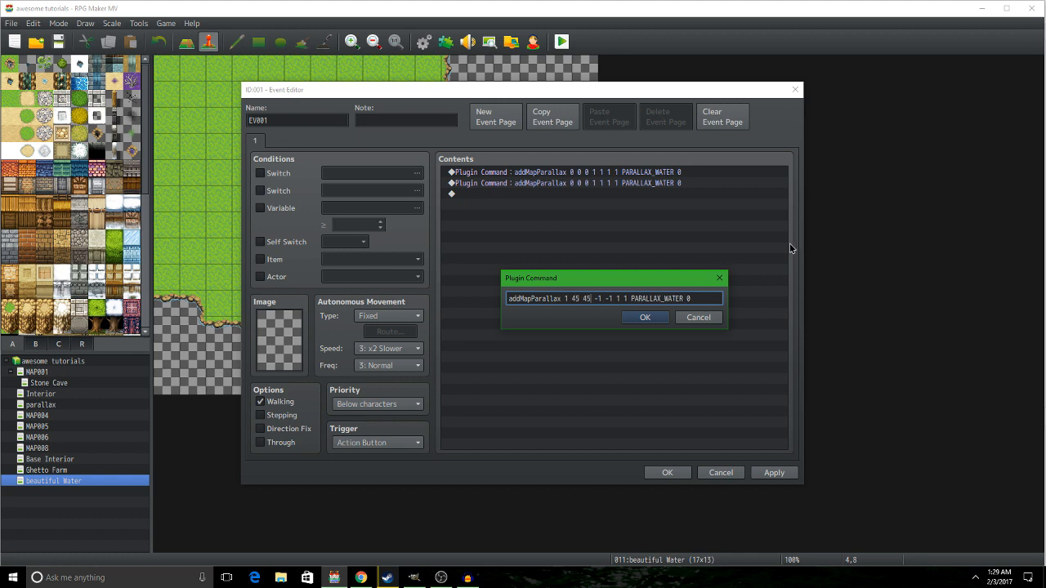
click(644, 317)
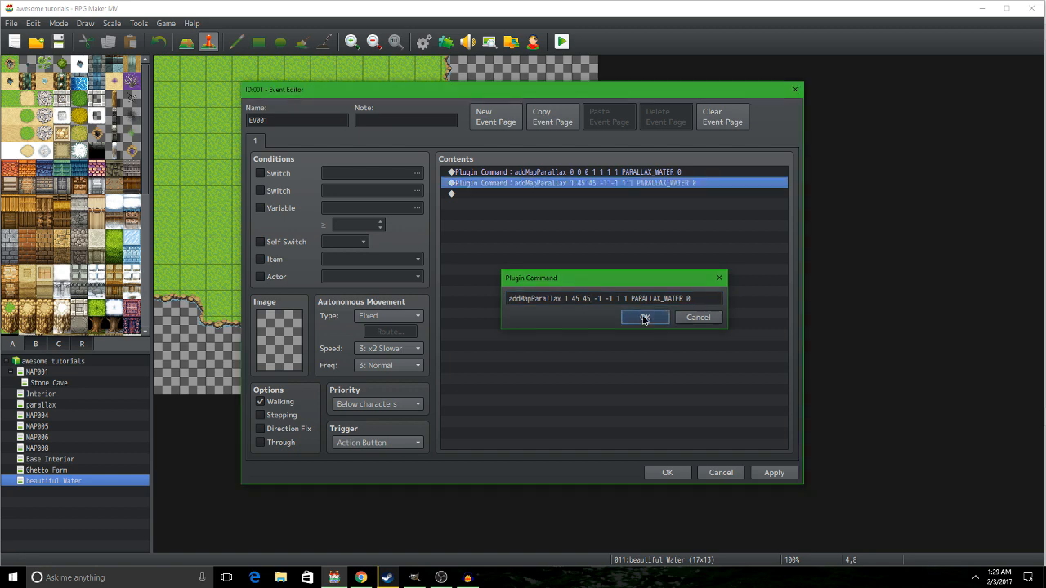
click(644, 317)
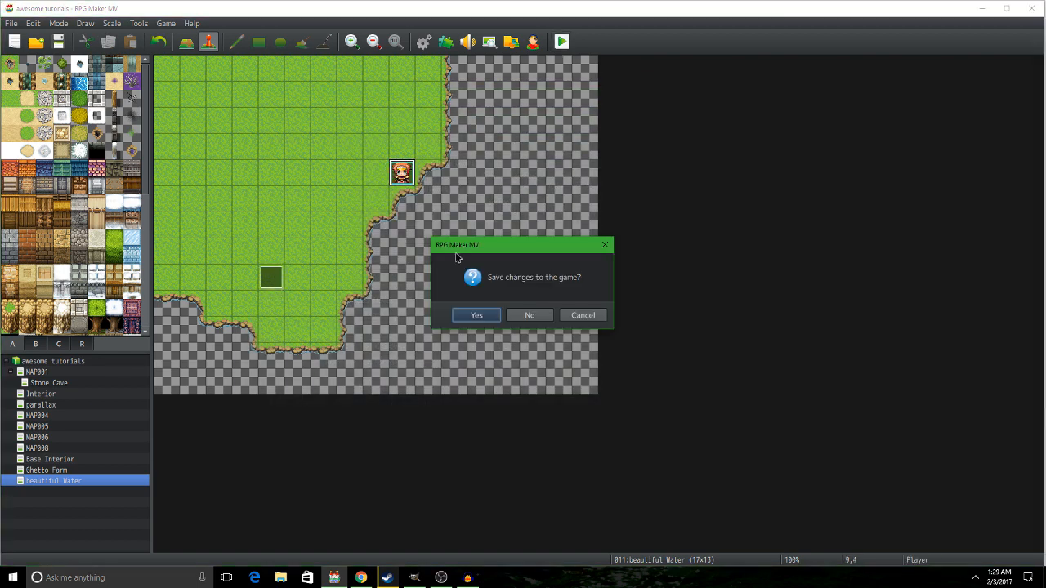
- Save changes, relaunch the playtest after closing the blank window, and start a New Game
click(476, 315)
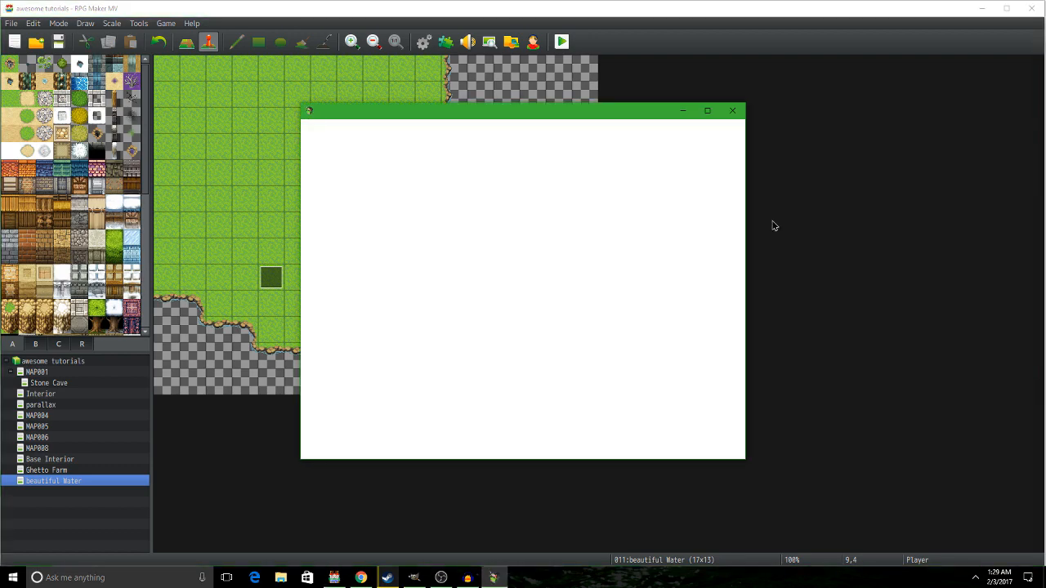
click(562, 42)
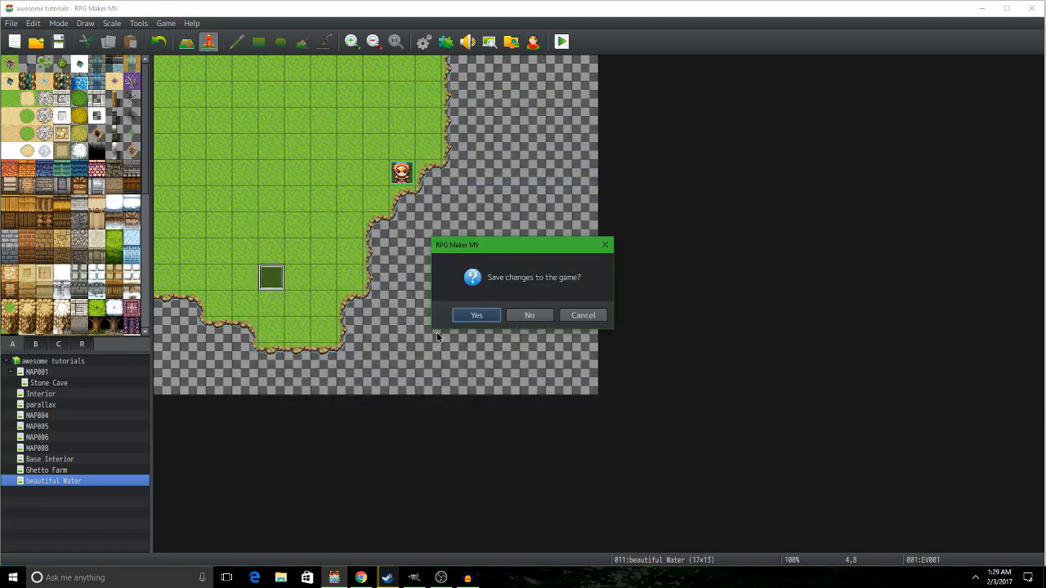
click(476, 314)
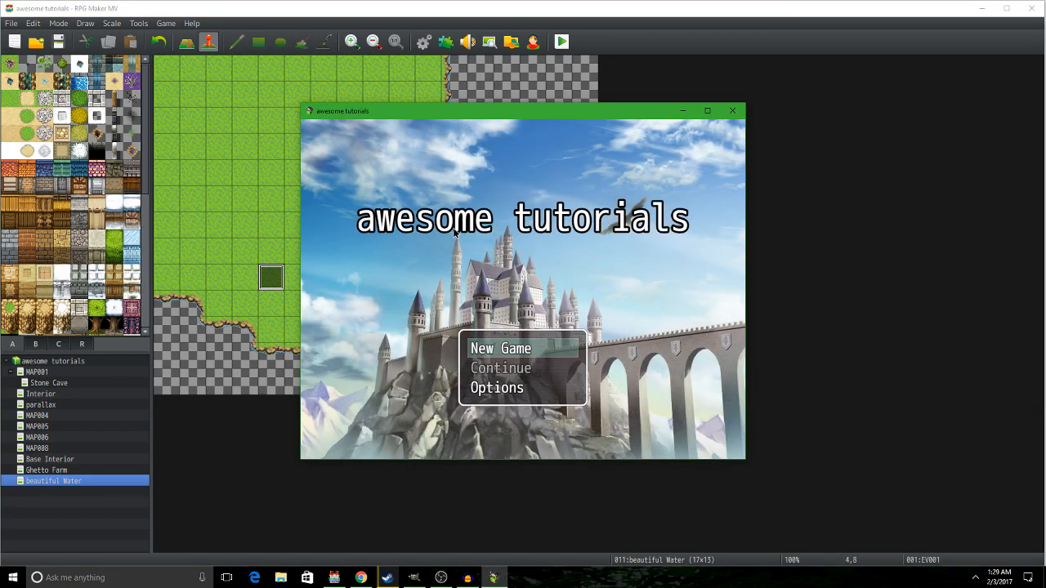
click(500, 348)
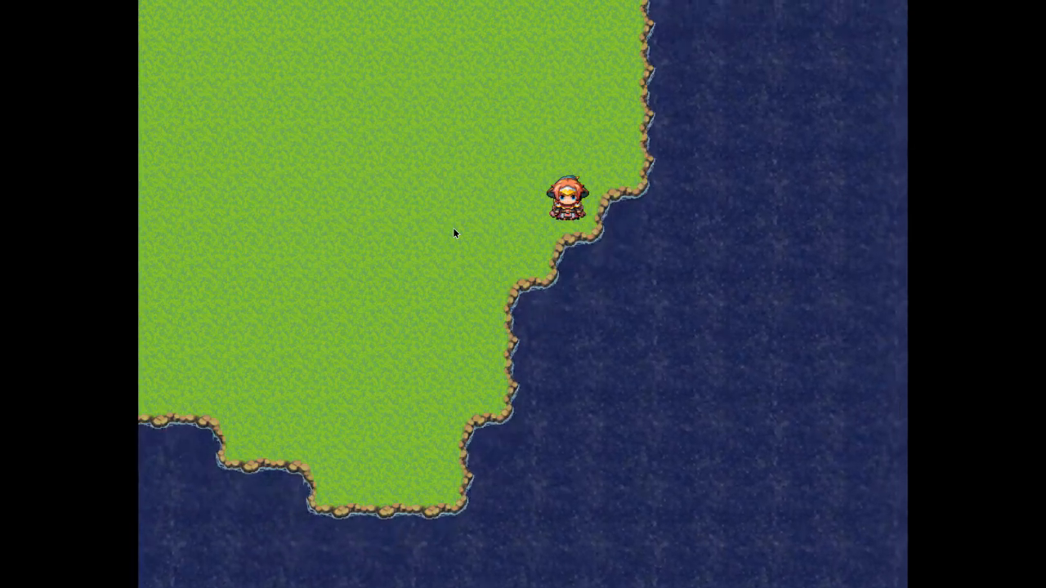
mouse_move(654, 345)
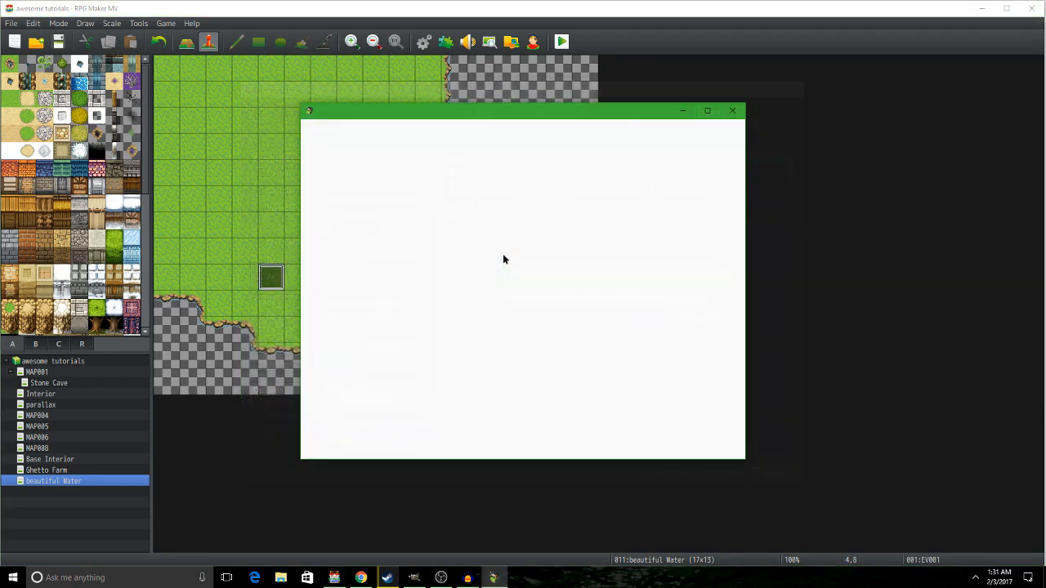
- Playtest the lighter water map with a New Game and walk the party down
click(562, 41)
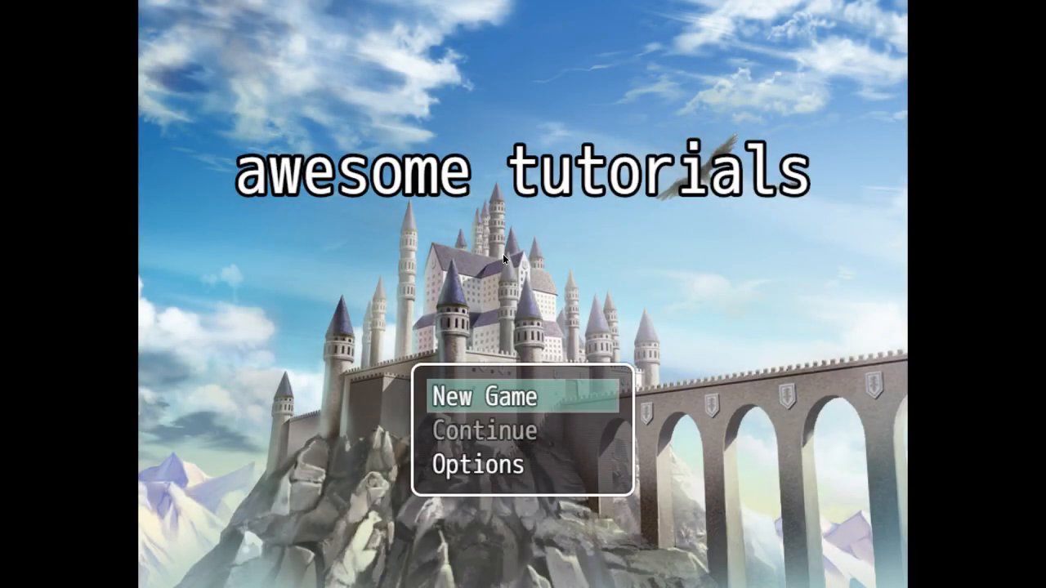
click(482, 398)
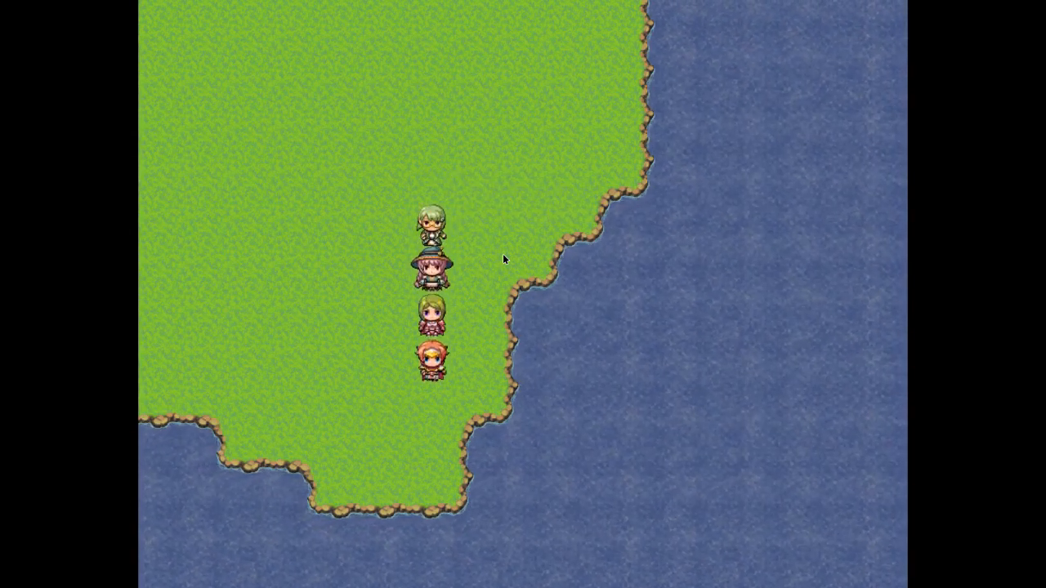
key(Down)
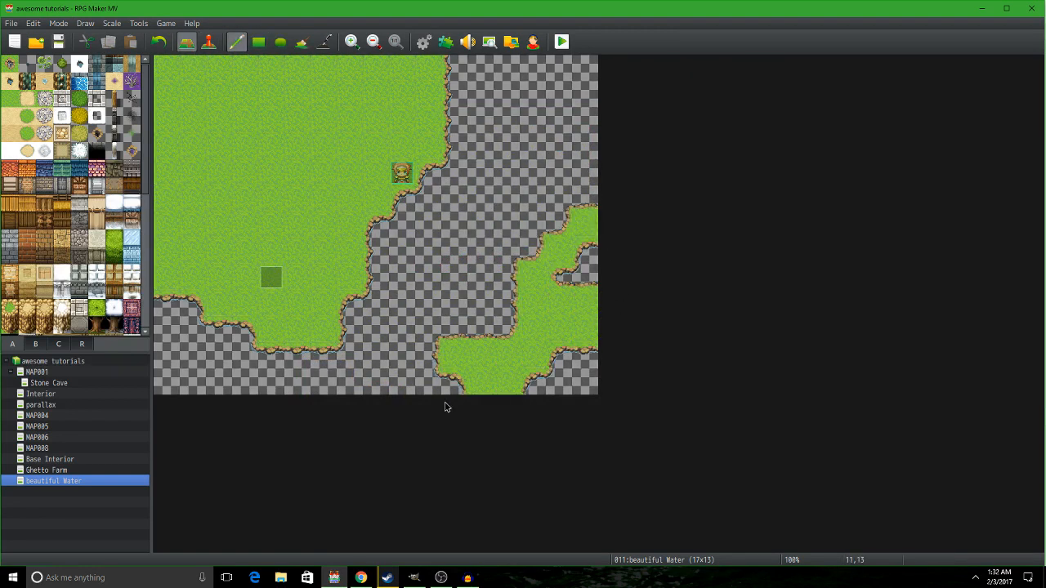
- Playtest the map and walk the party right across the wooden bridge
click(561, 42)
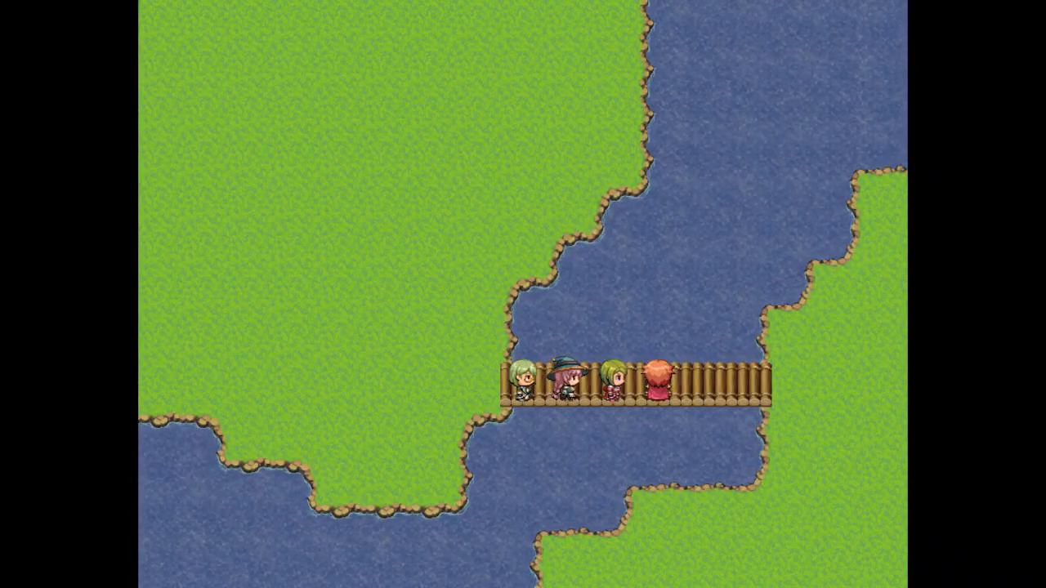
key(right)
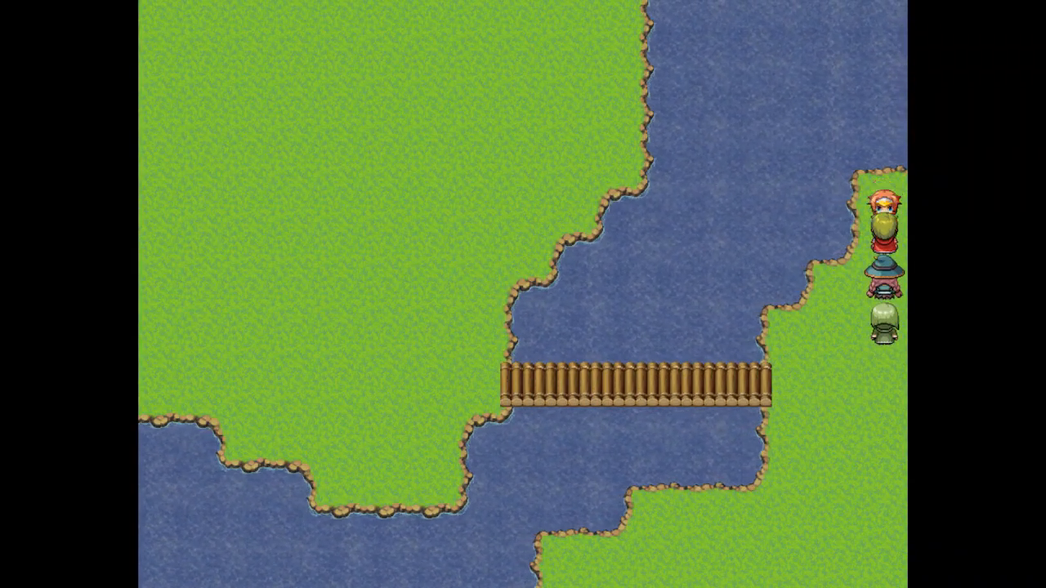